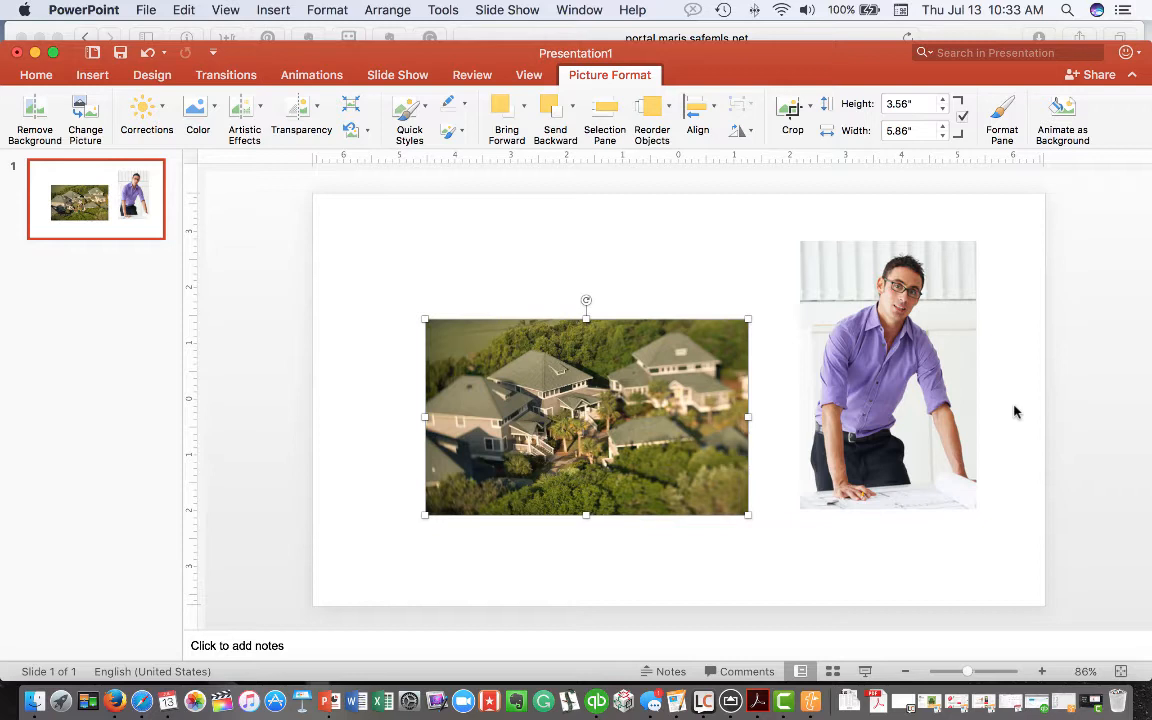
{"action": "mouse_move", "coordinate": [855, 425]}
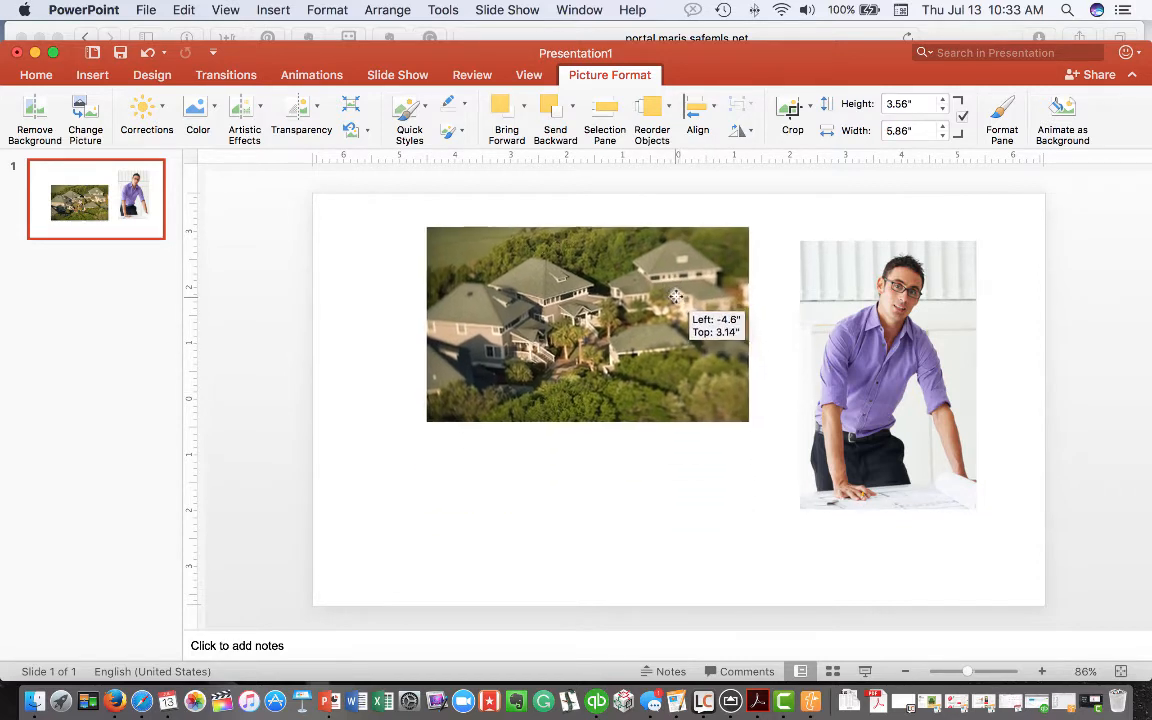
- Drag the house photo up and to the left, beside the portrait
{"action": "left_click_drag", "start_coordinate": [675, 296], "coordinate": [592, 324]}
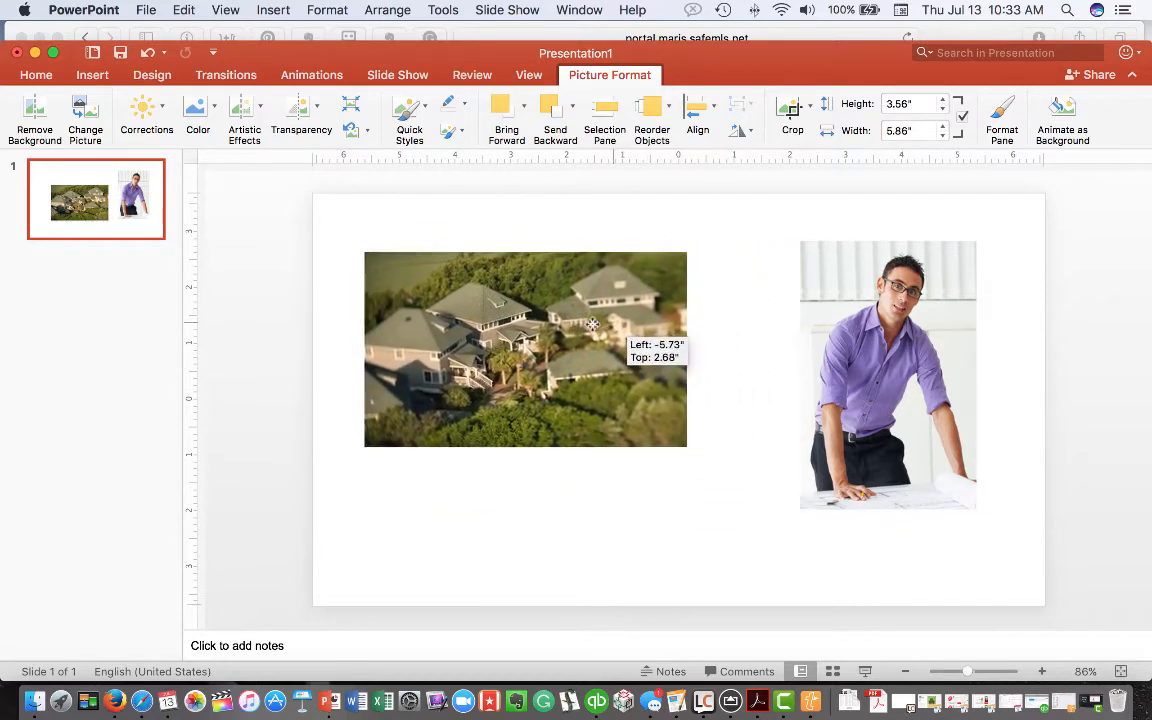
{"action": "left_click_drag", "start_coordinate": [592, 324], "coordinate": [631, 334]}
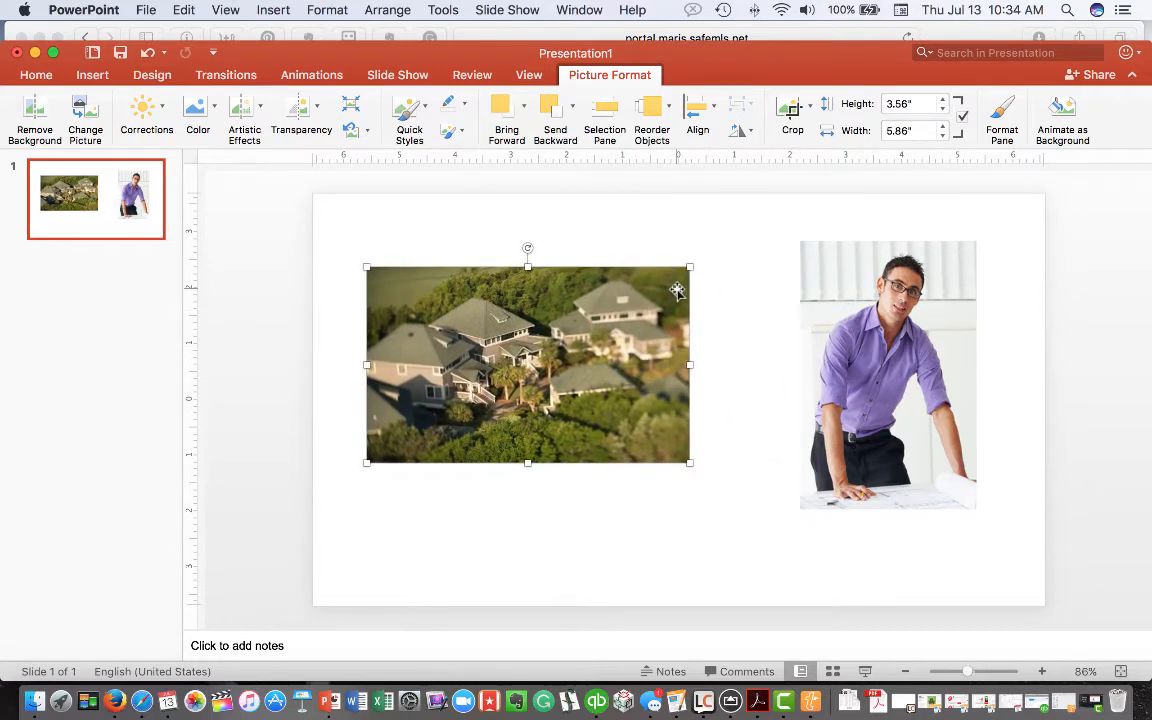
{"action": "mouse_move", "coordinate": [610, 333]}
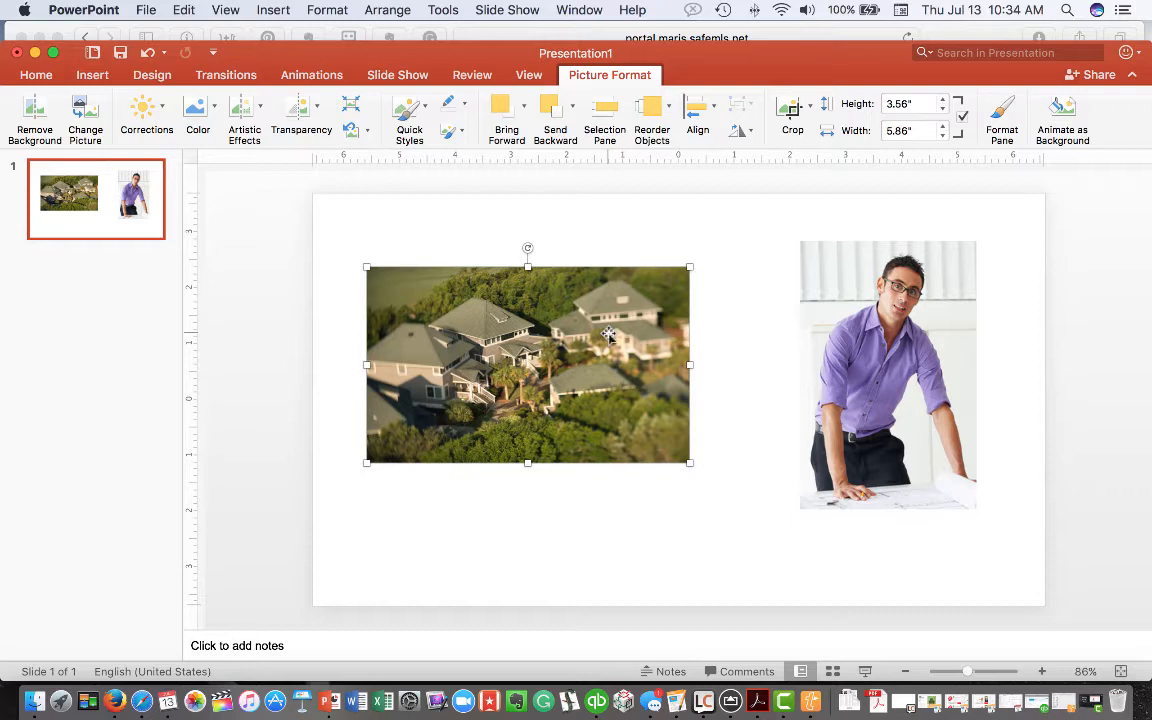
{"action": "mouse_move", "coordinate": [897, 337]}
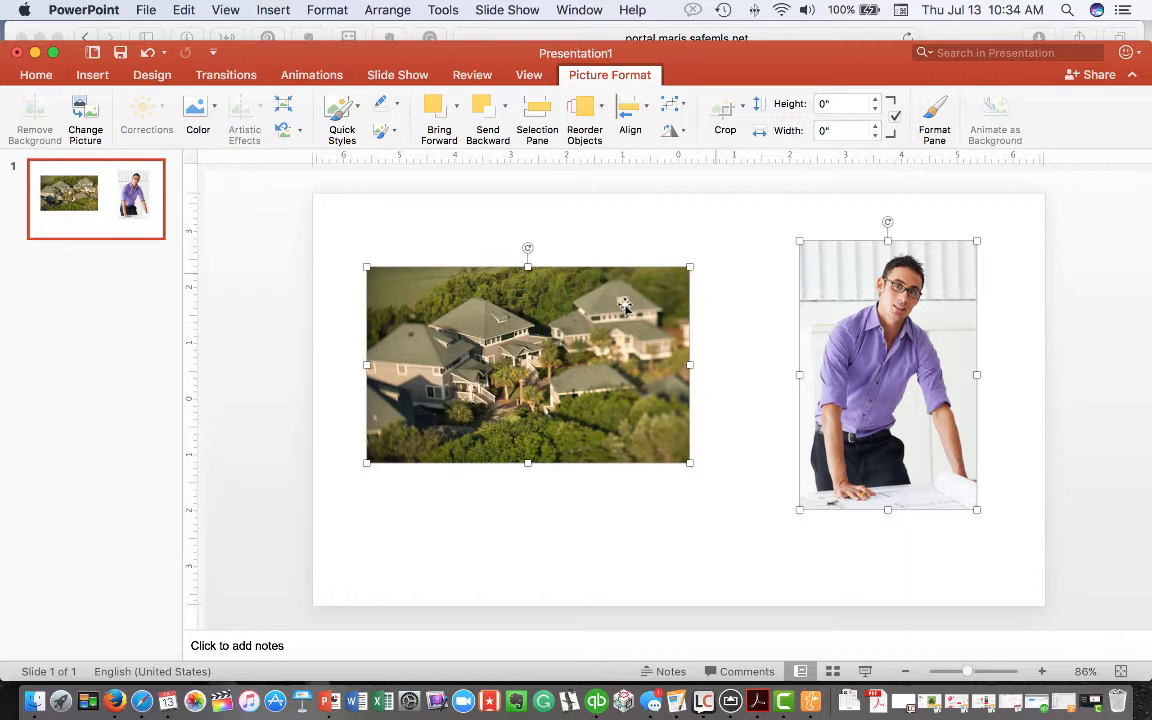
{"action": "mouse_move", "coordinate": [797, 291]}
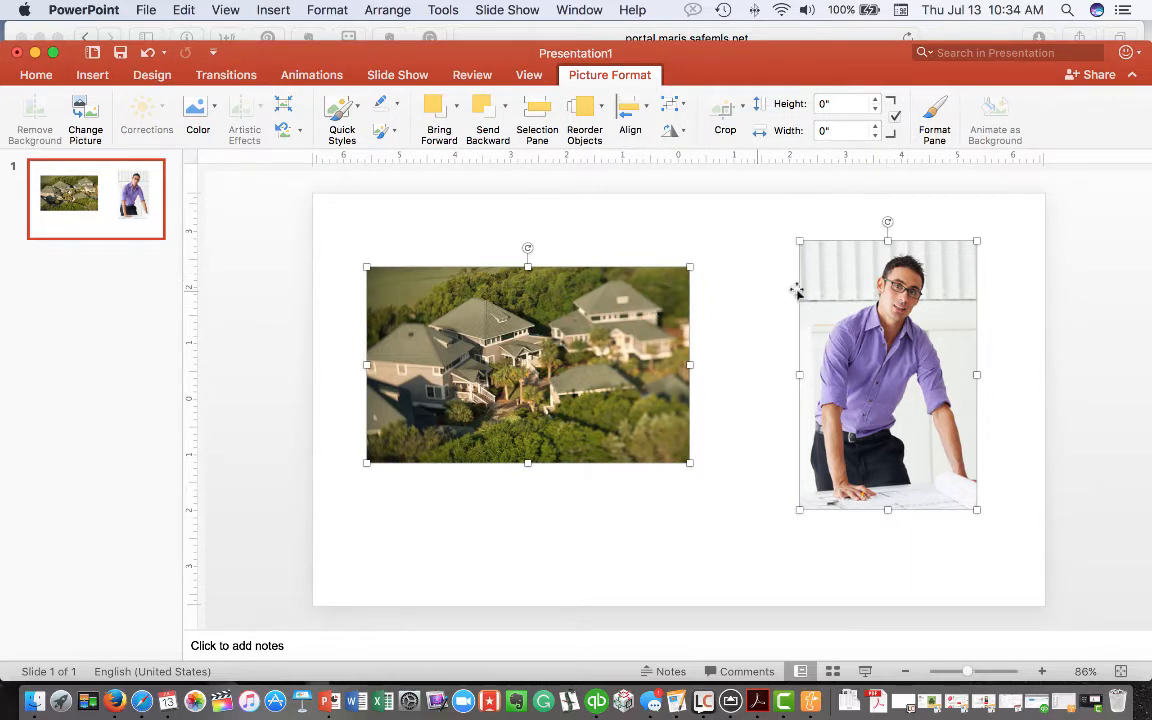
{"action": "mouse_move", "coordinate": [670, 323]}
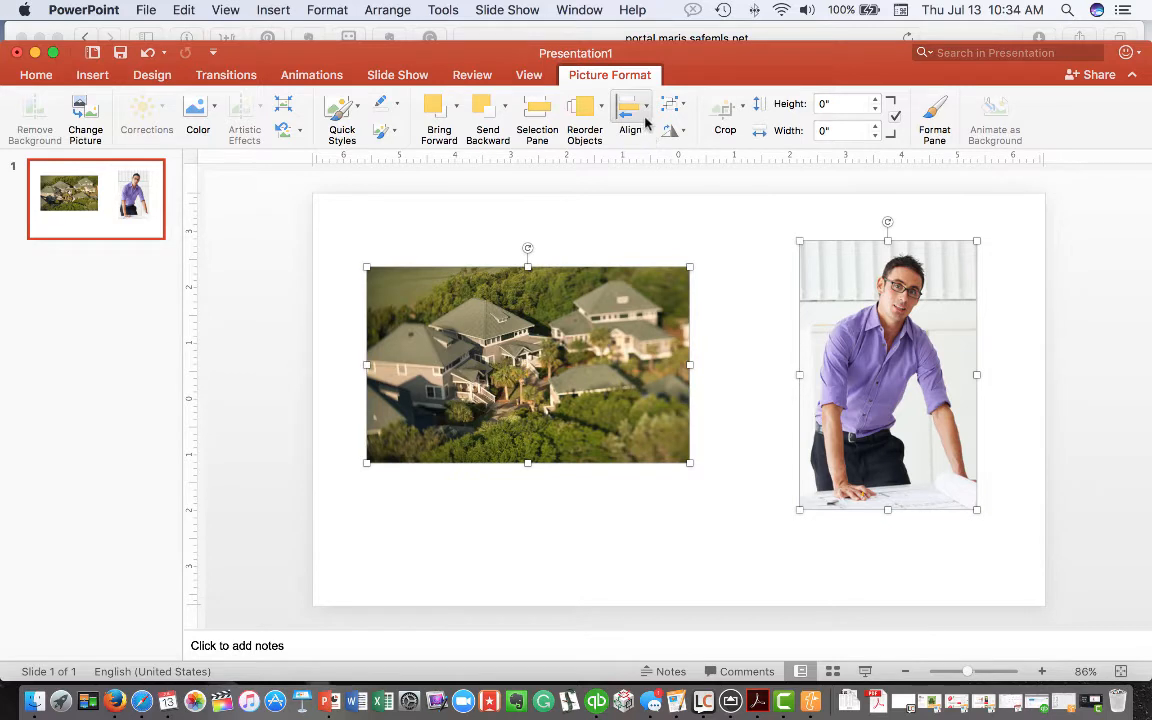
- Apply Align Top so the house photo's top edge matches the portrait's
{"action": "left_click", "coordinate": [630, 115]}
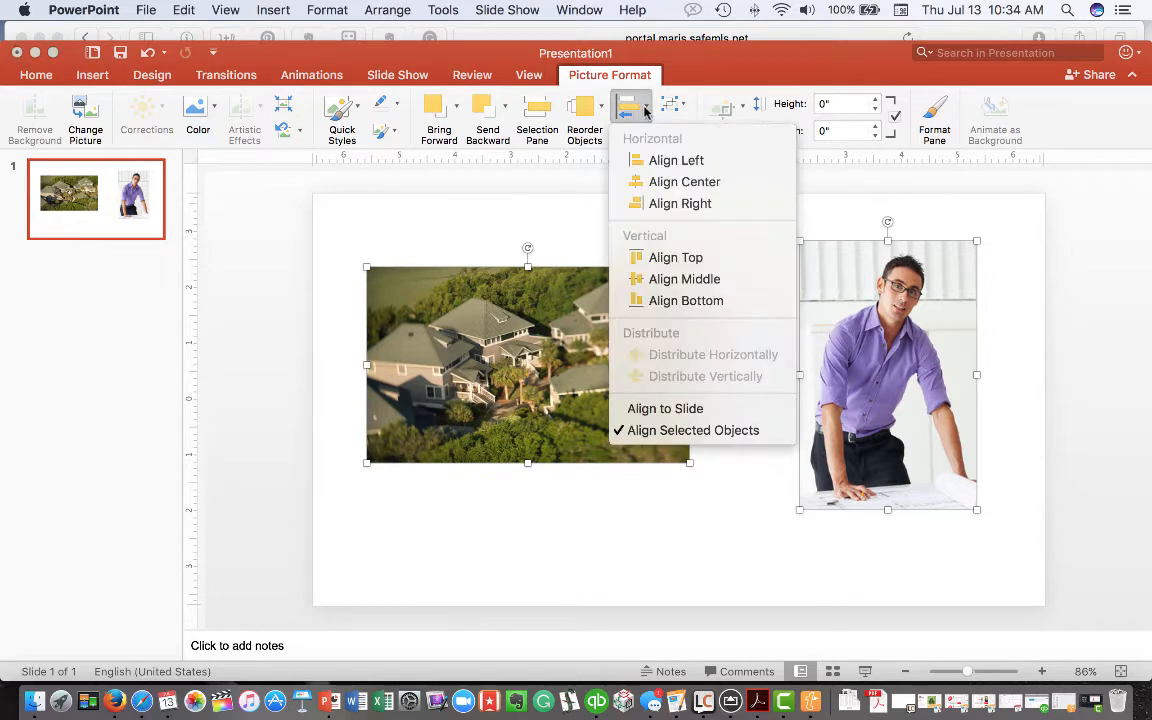
{"action": "mouse_move", "coordinate": [680, 203]}
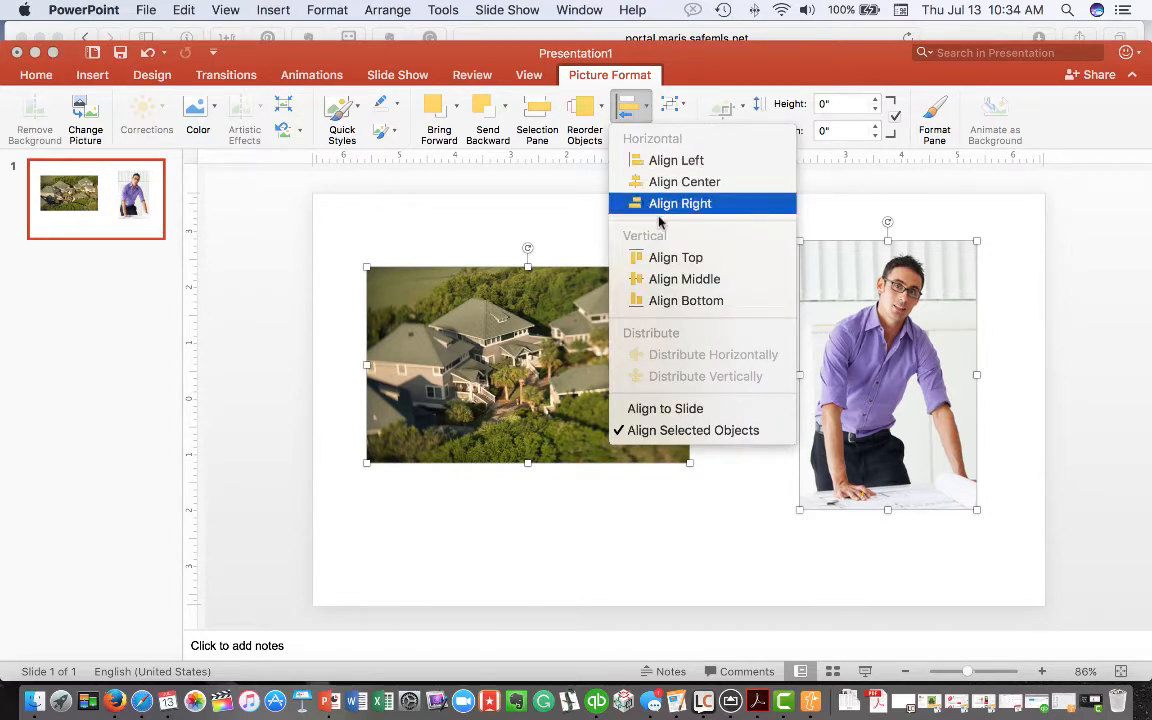
{"action": "mouse_move", "coordinate": [675, 257]}
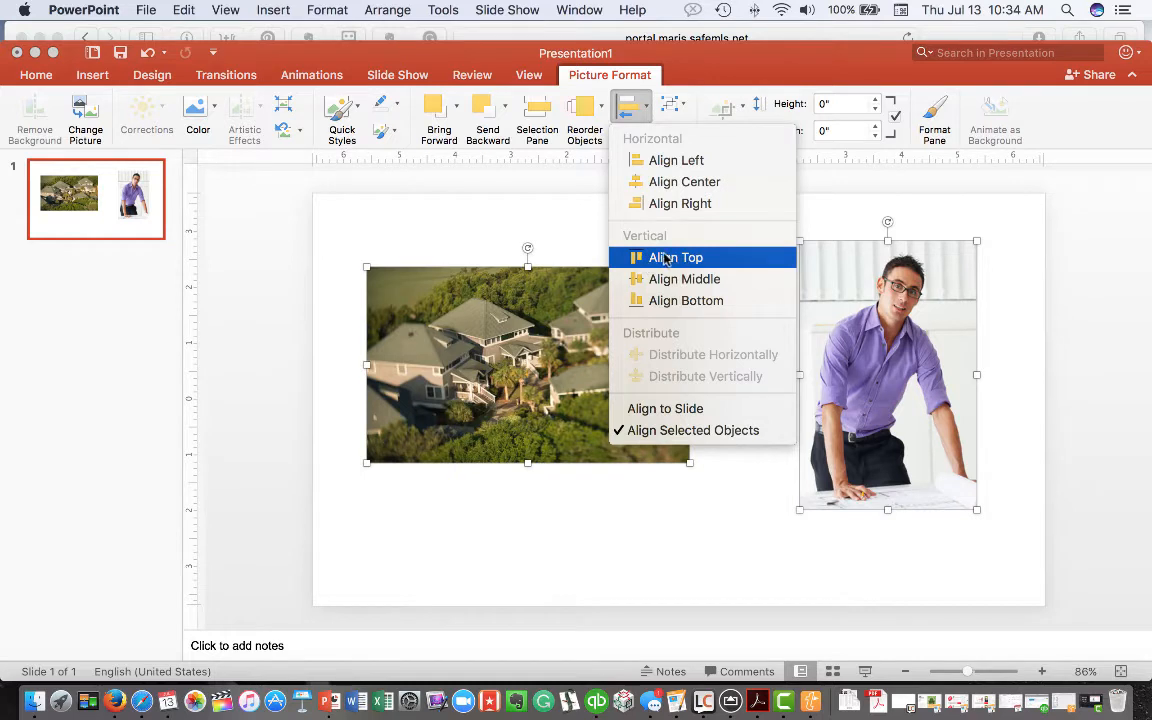
{"action": "left_click", "coordinate": [676, 257]}
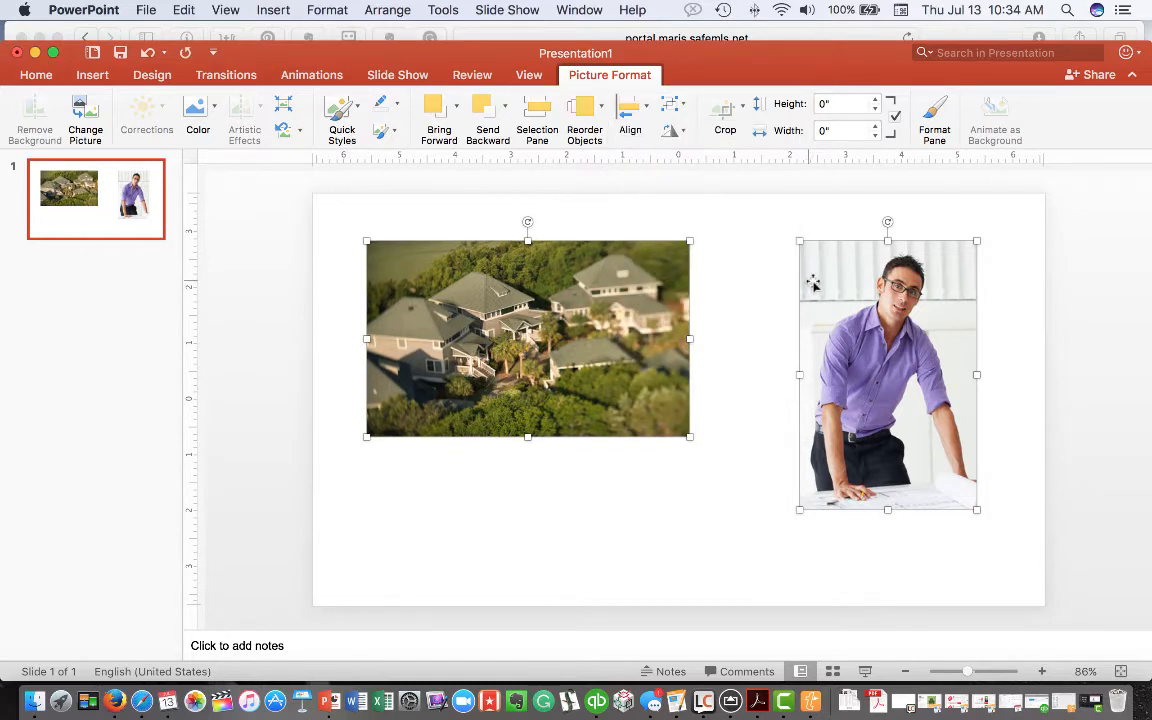
{"action": "mouse_move", "coordinate": [763, 248]}
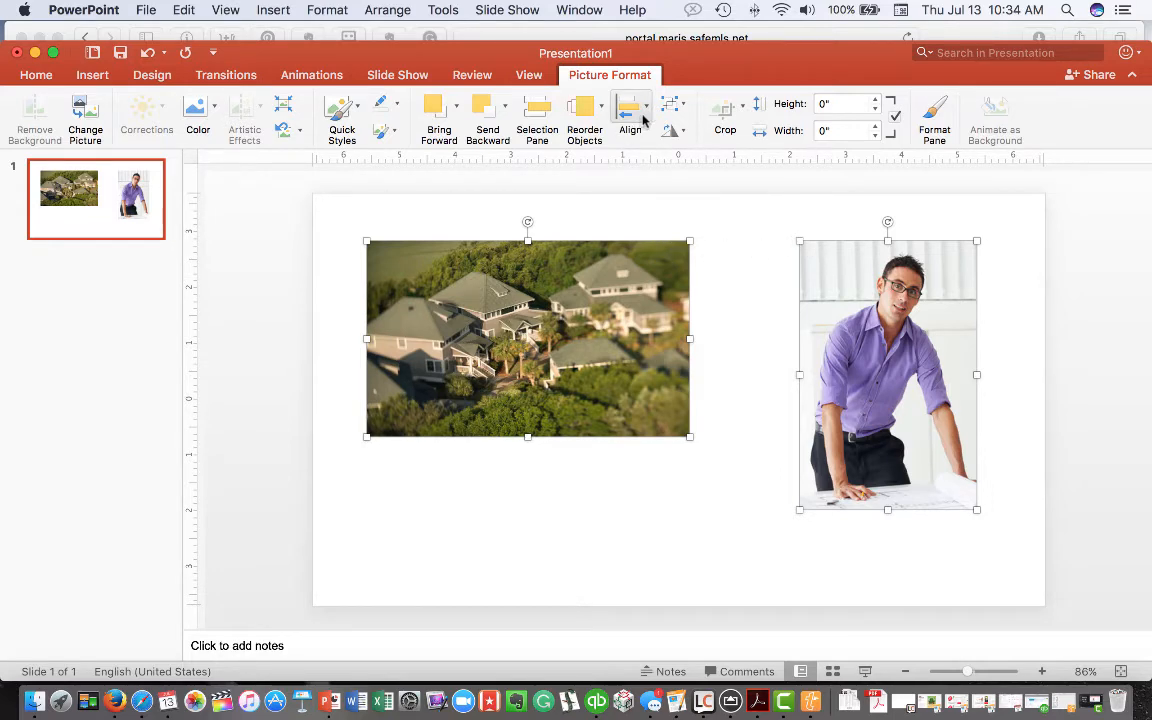
- Apply Align Bottom, then Align Middle to both photos, and deselect them
{"action": "left_click", "coordinate": [630, 118]}
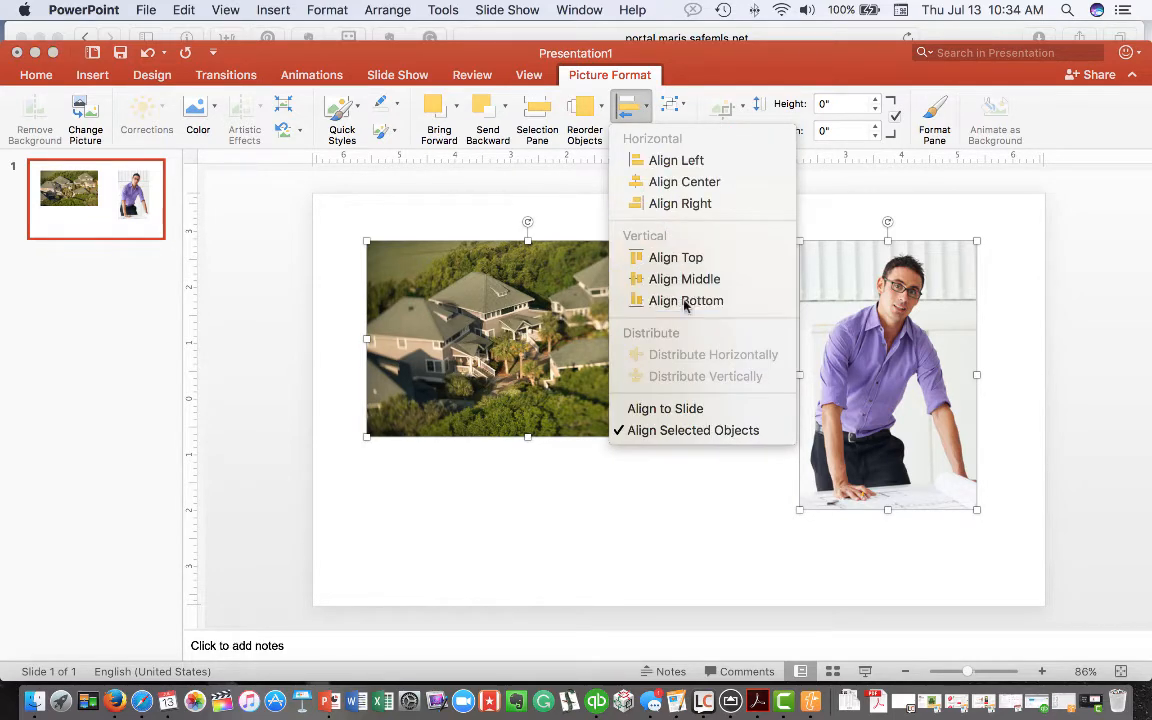
{"action": "left_click", "coordinate": [687, 300]}
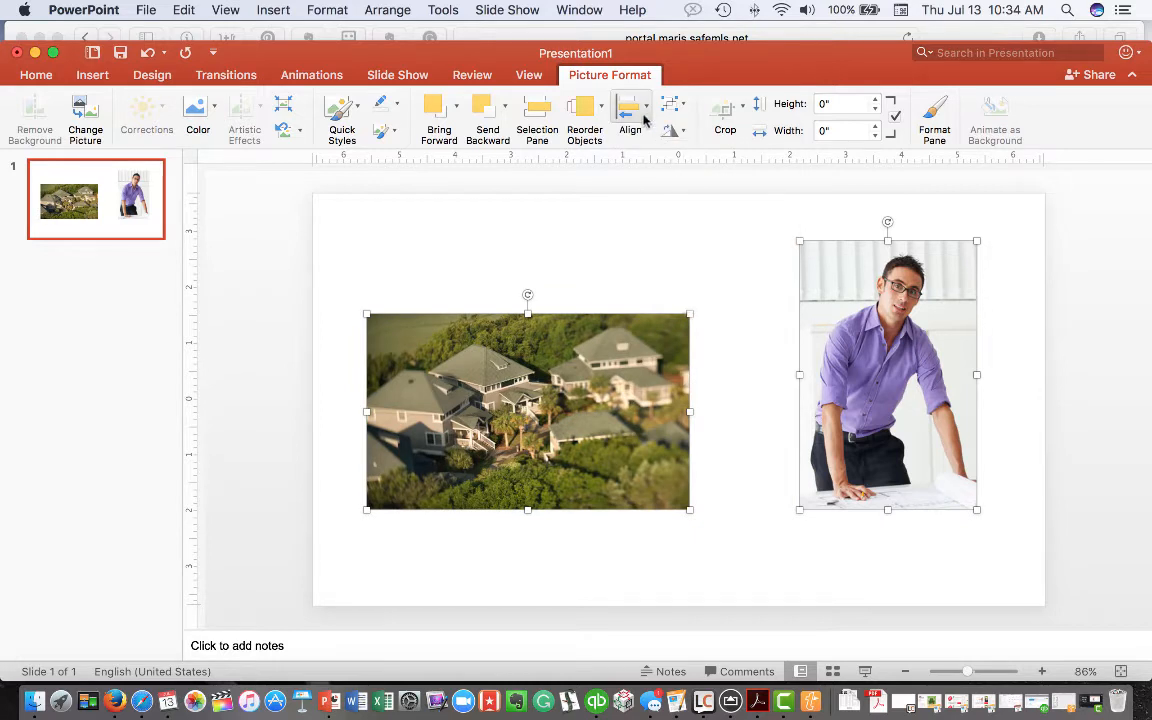
{"action": "left_click", "coordinate": [630, 110]}
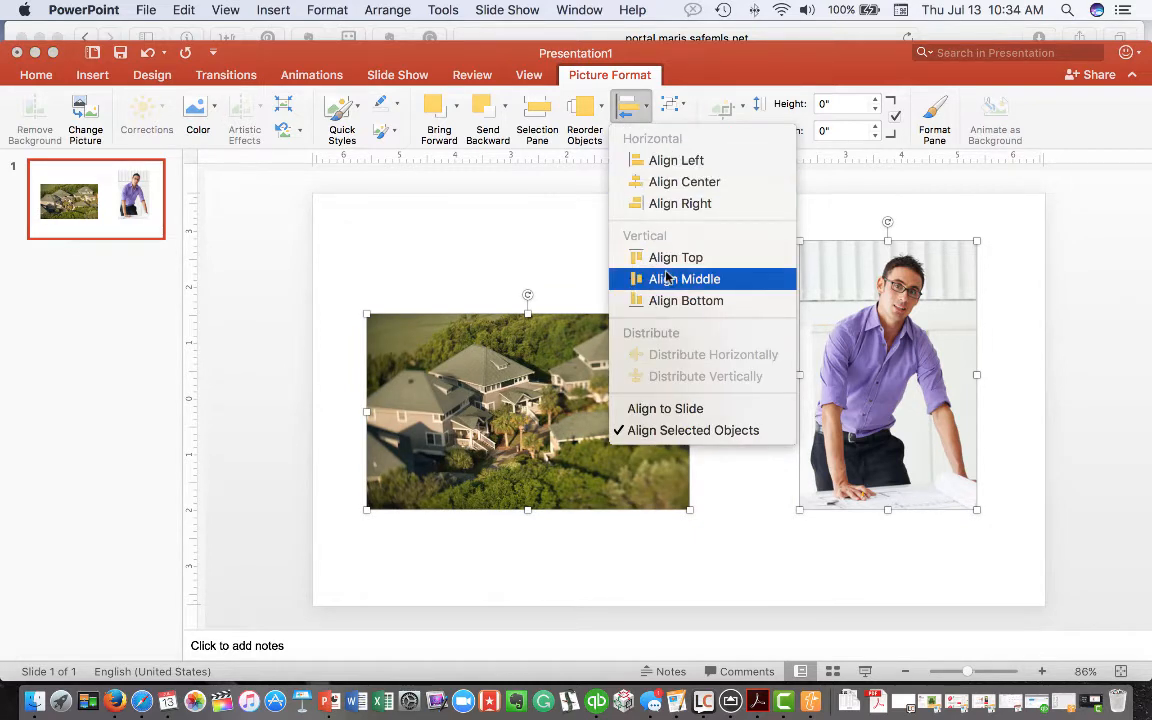
{"action": "left_click", "coordinate": [685, 279]}
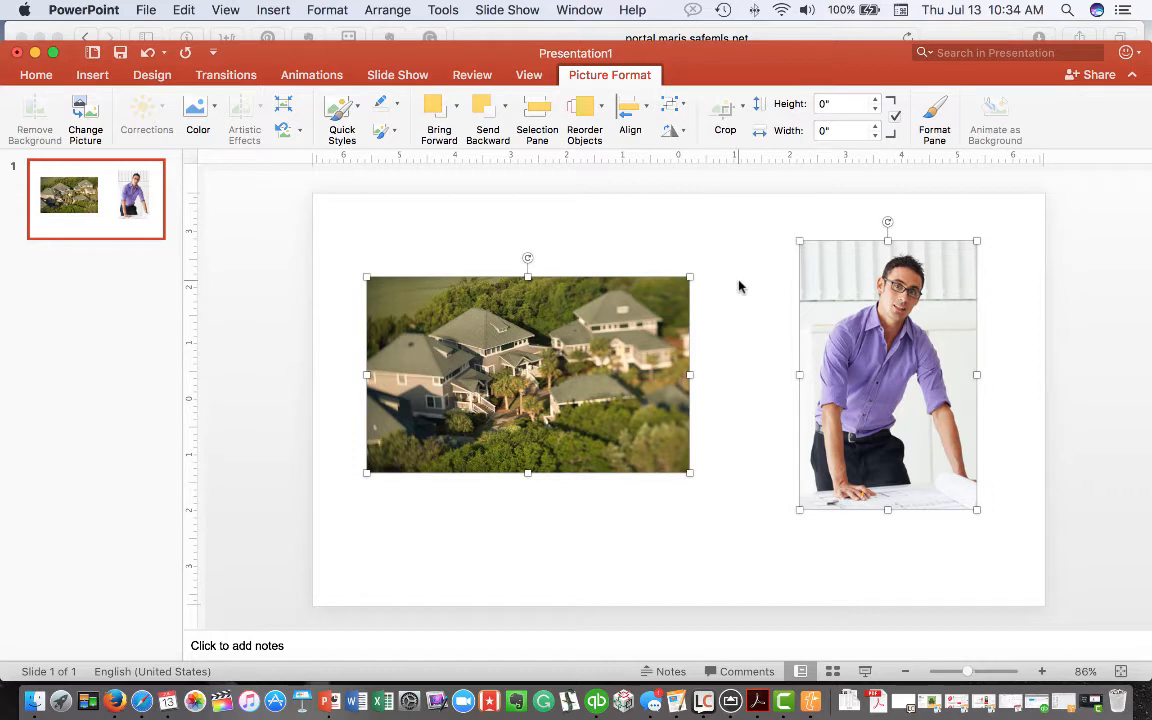
{"action": "left_click", "coordinate": [36, 74]}
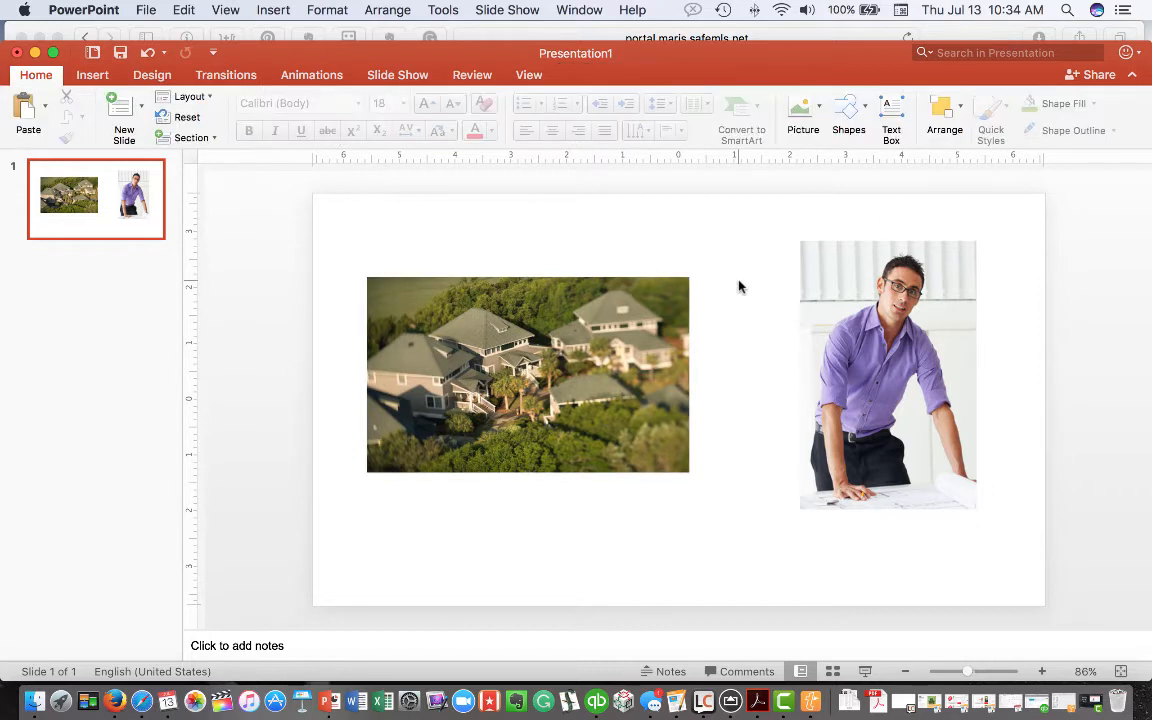
- Select the house photo and portrait together and apply Align Top again
{"action": "left_click", "coordinate": [527, 374]}
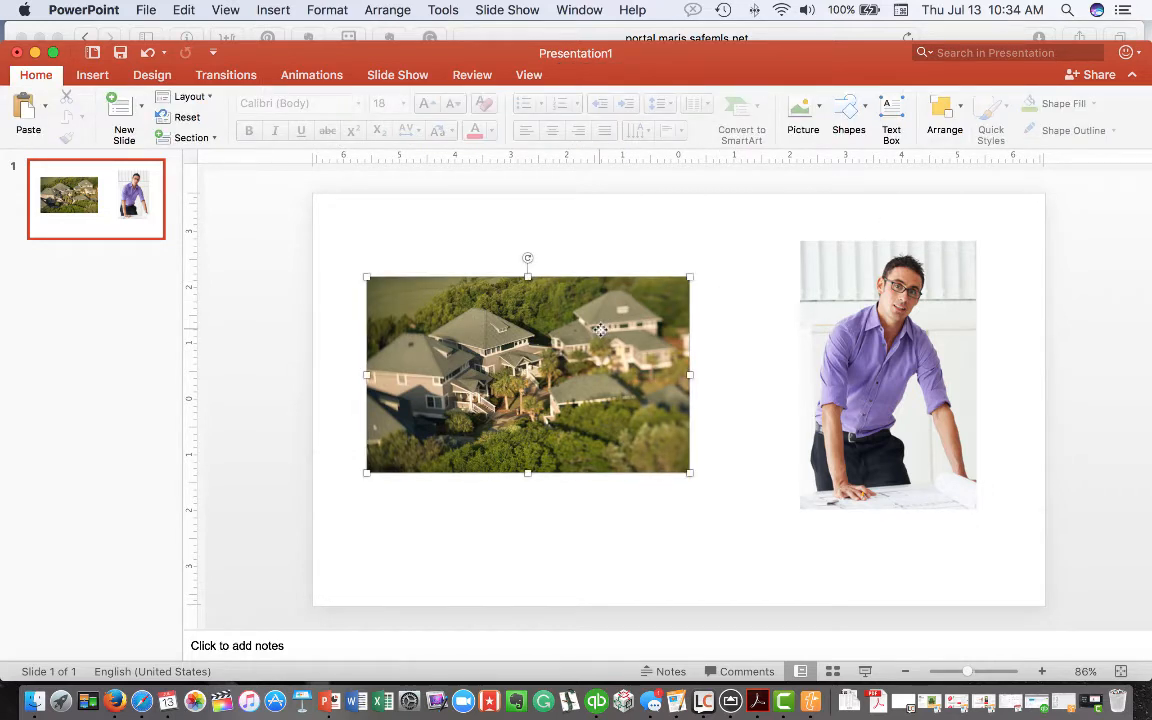
{"action": "left_click", "coordinate": [887, 375]}
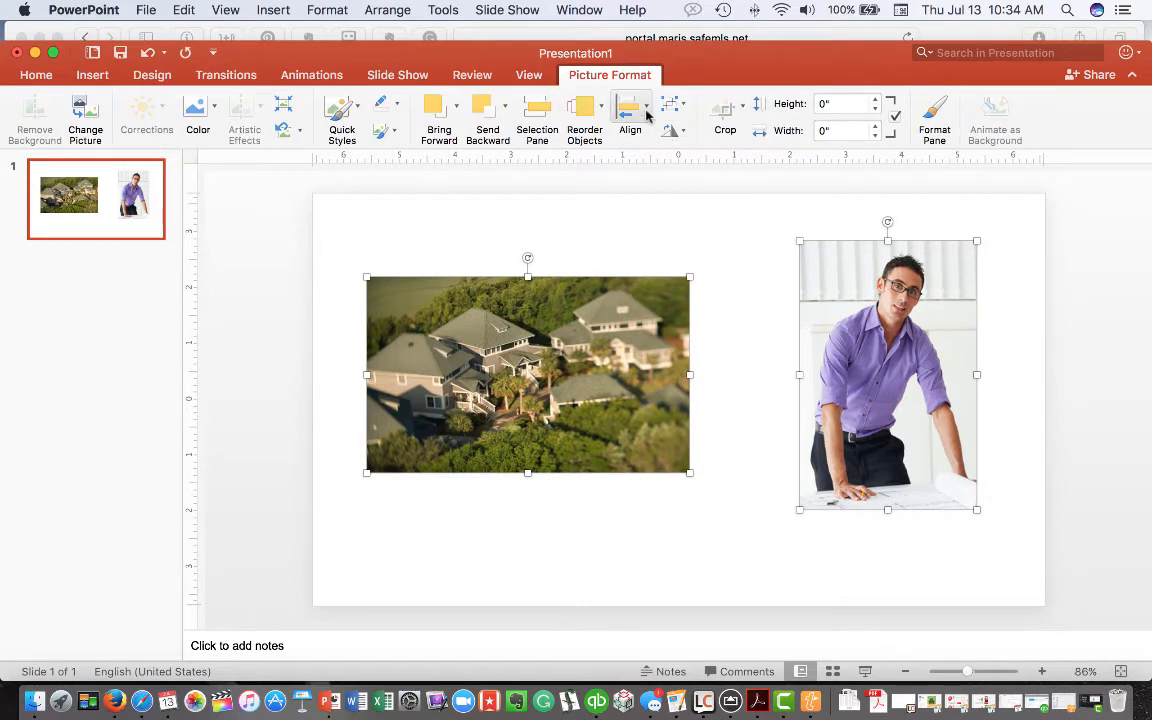
{"action": "left_click", "coordinate": [630, 118]}
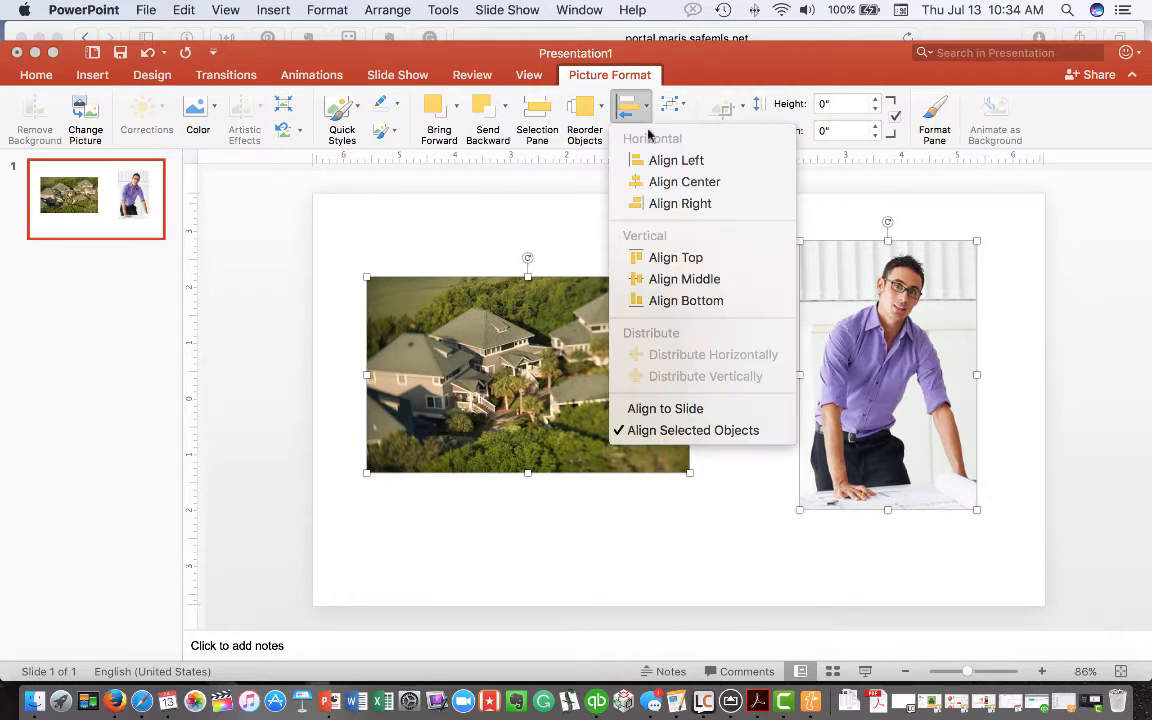
{"action": "mouse_move", "coordinate": [686, 300]}
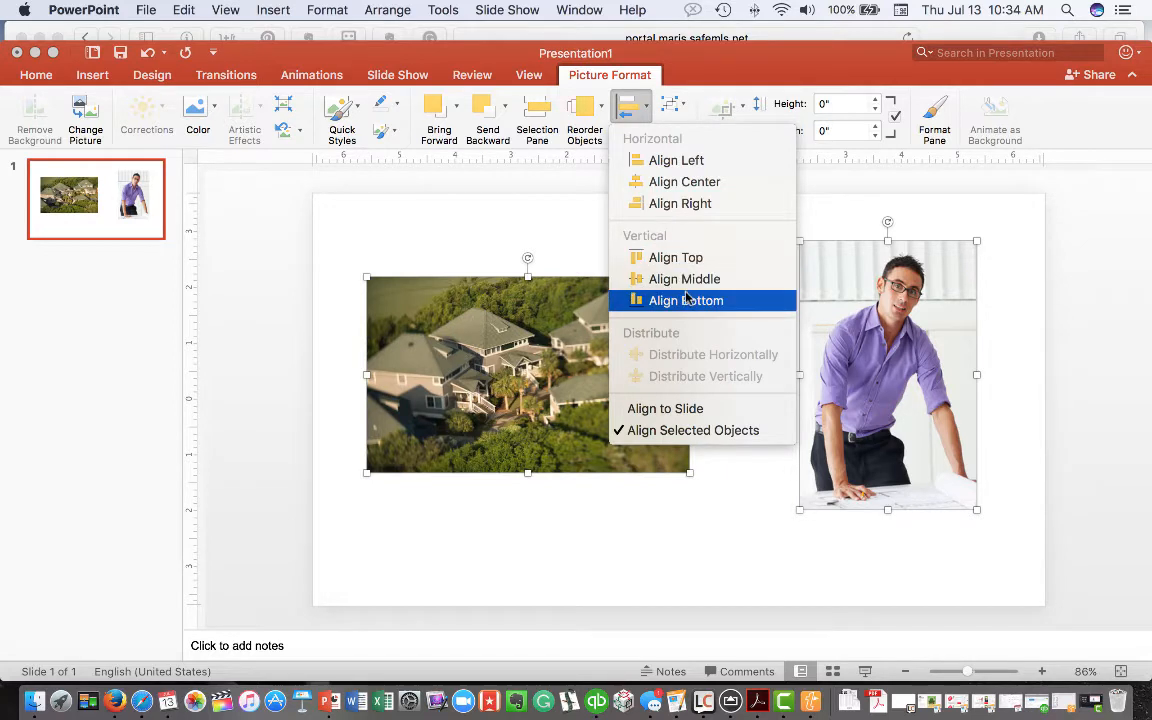
{"action": "mouse_move", "coordinate": [684, 279]}
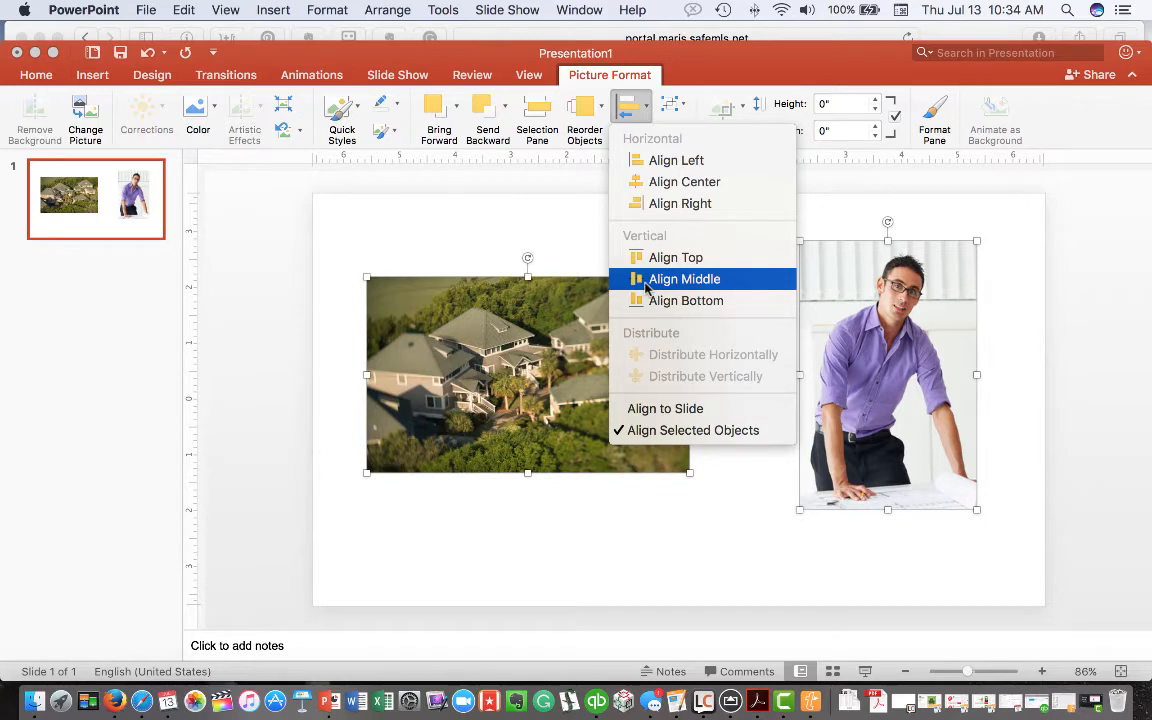
{"action": "left_click", "coordinate": [685, 279]}
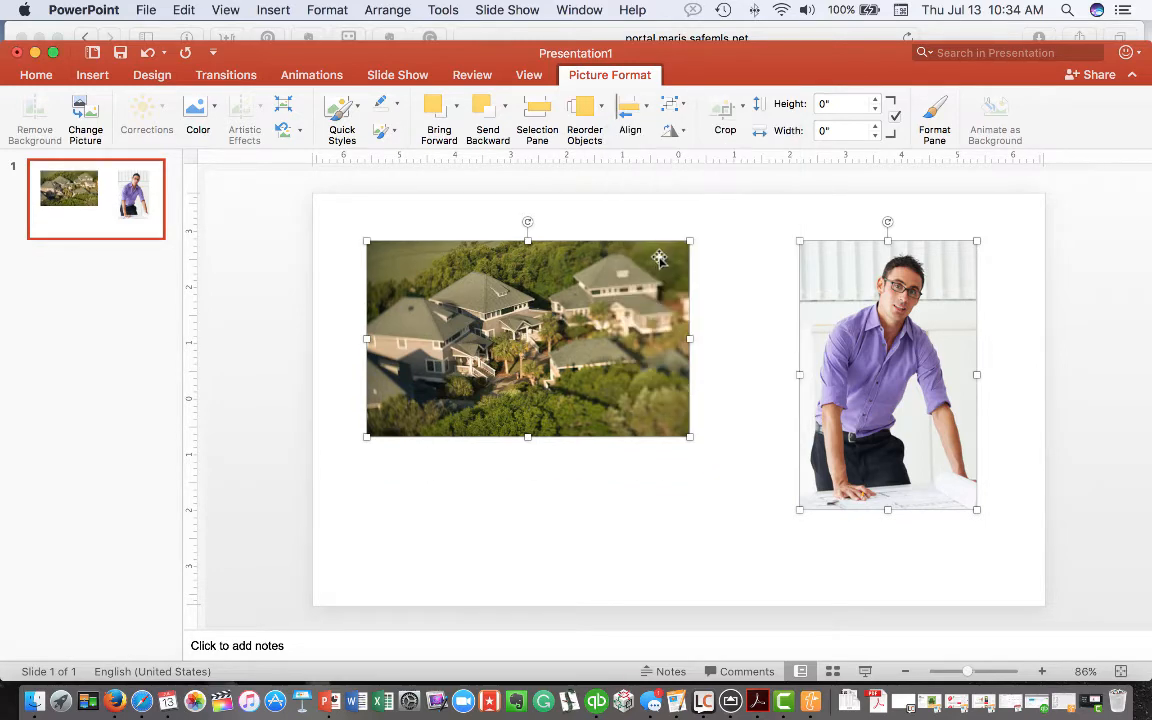